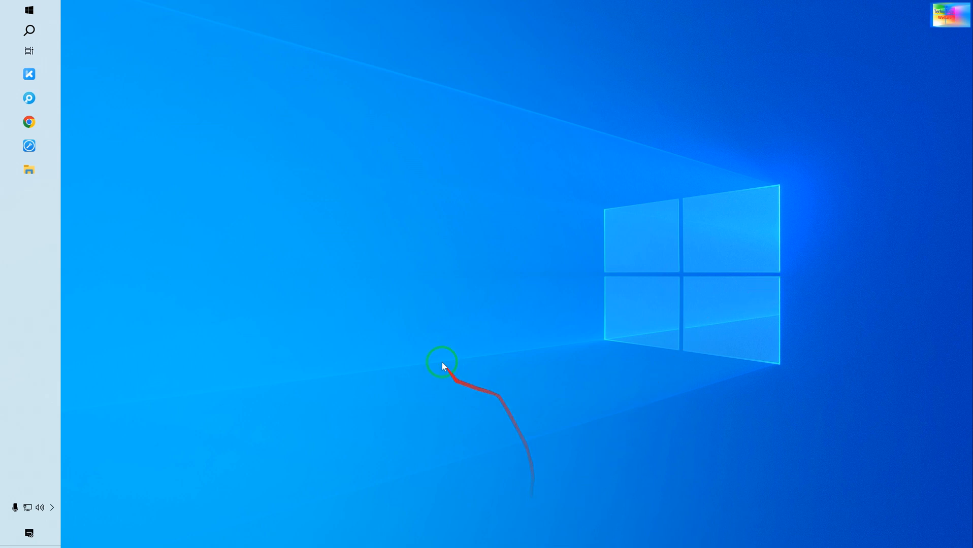
Refresh the desktop, launch 3uTools, and close the stalled Crash Analysis window
right_click(441, 363)
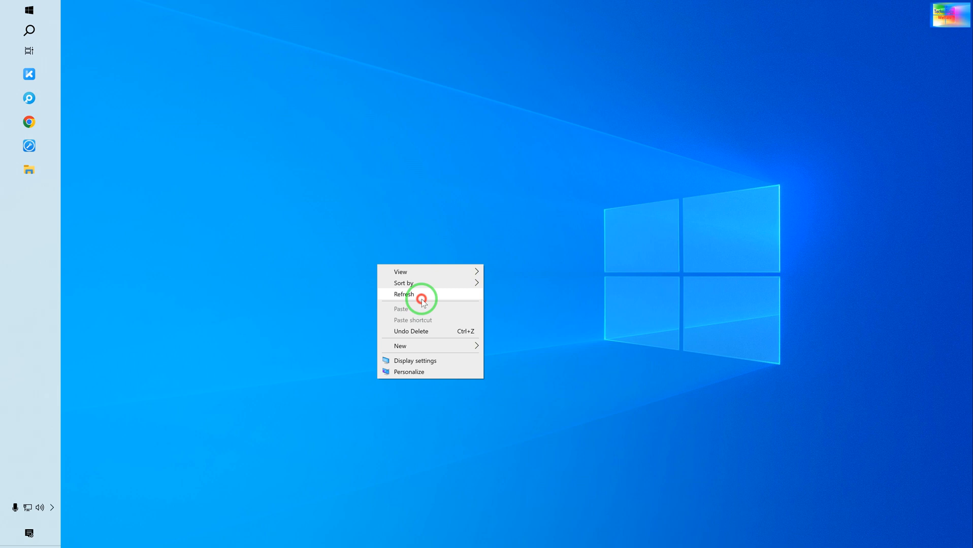
left_click(404, 294)
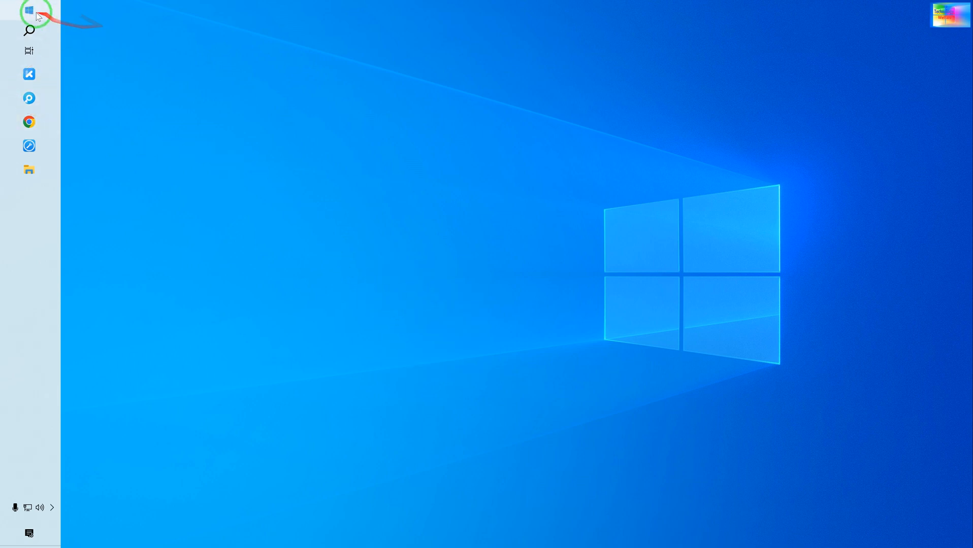
left_click(28, 11)
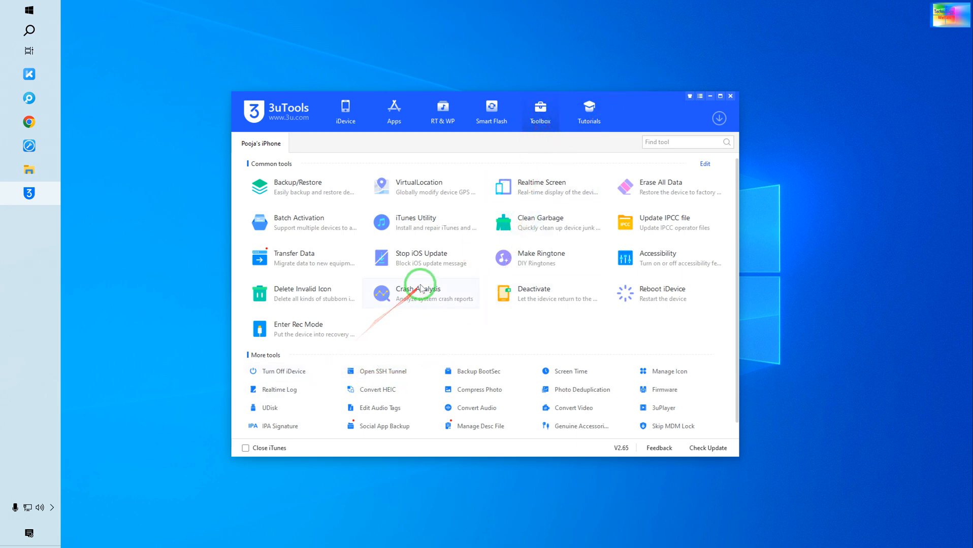
left_click(419, 294)
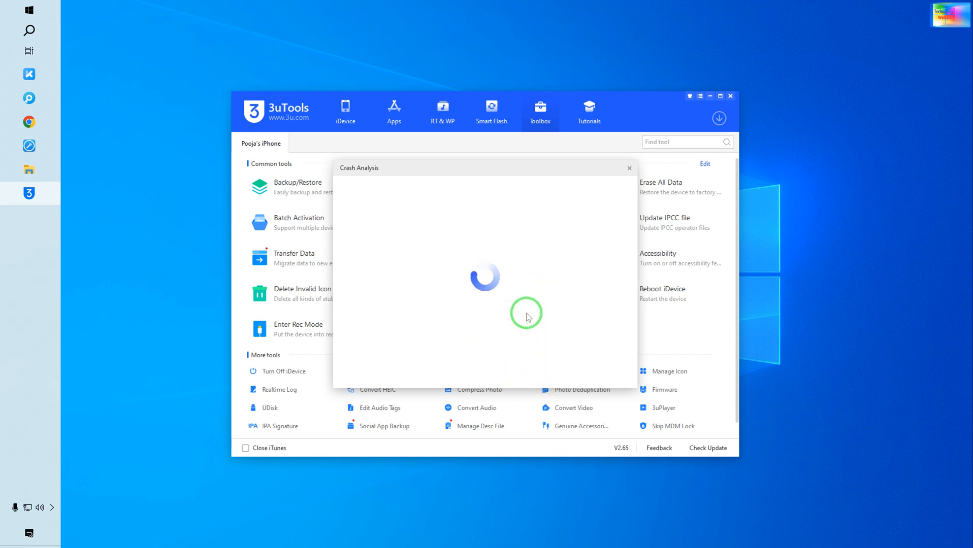
mouse_move(505, 216)
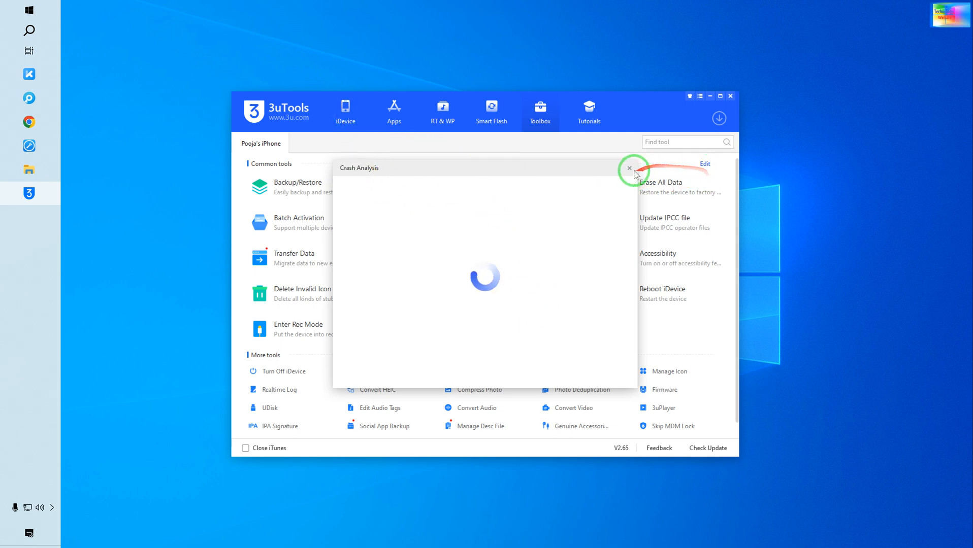
left_click(629, 169)
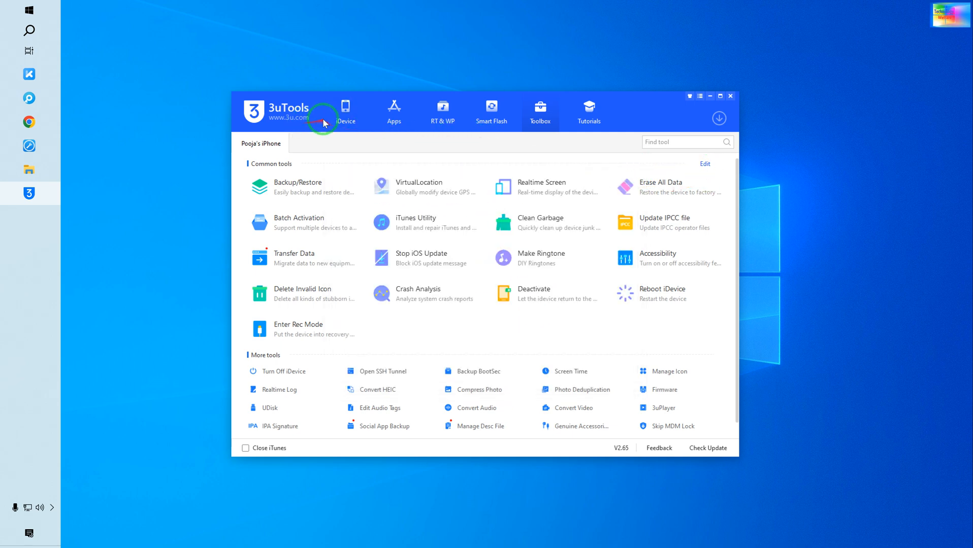
Refresh the iPhone's info on the iDevice page and relaunch Crash Analysis from Toolbox
left_click(344, 111)
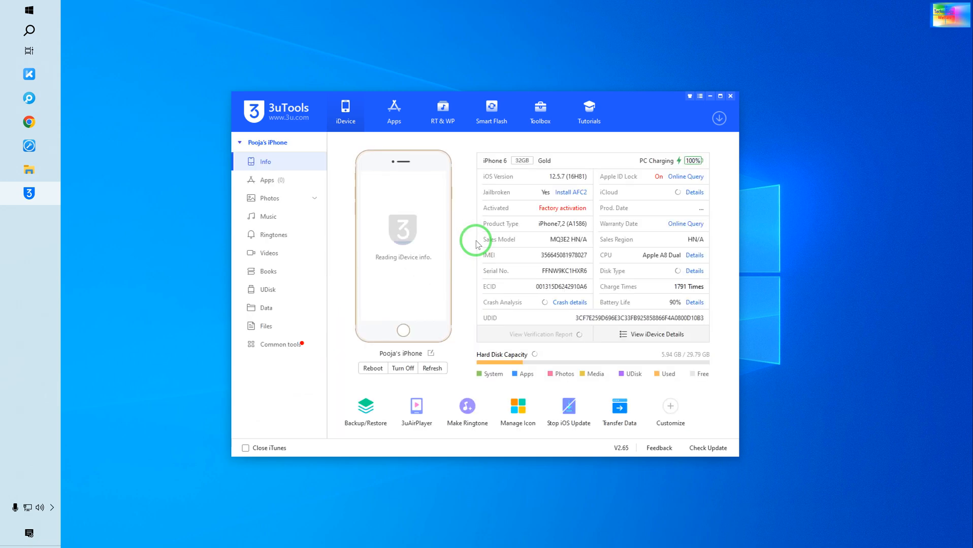
left_click(432, 367)
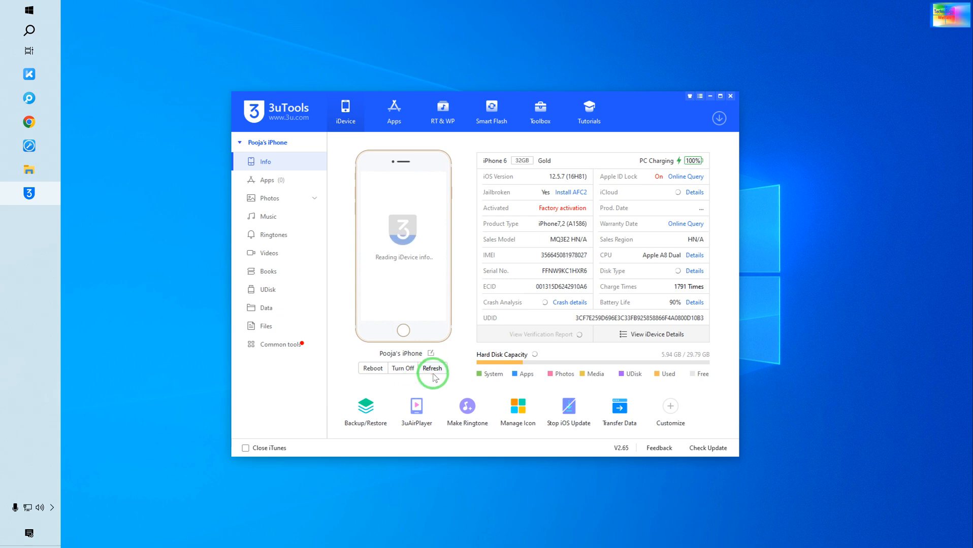
left_click(432, 367)
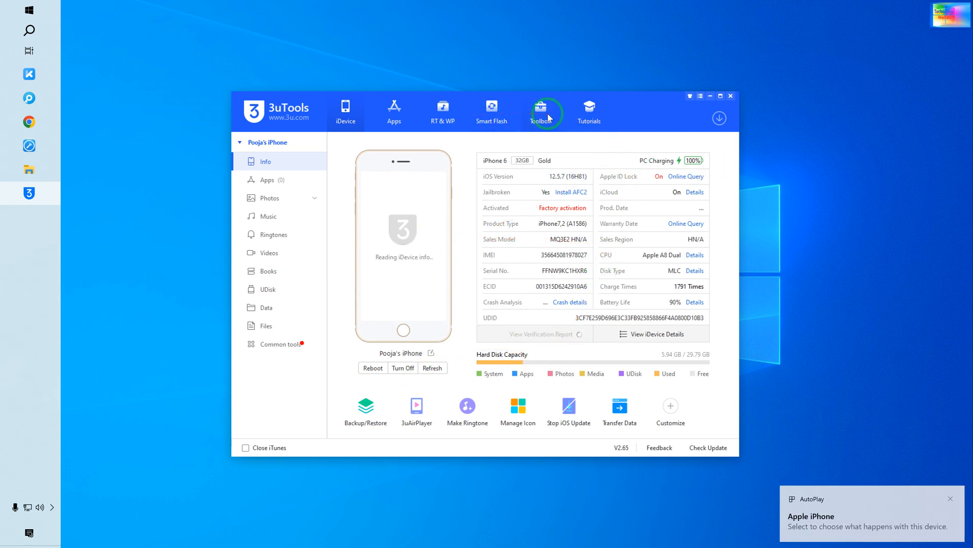
left_click(539, 112)
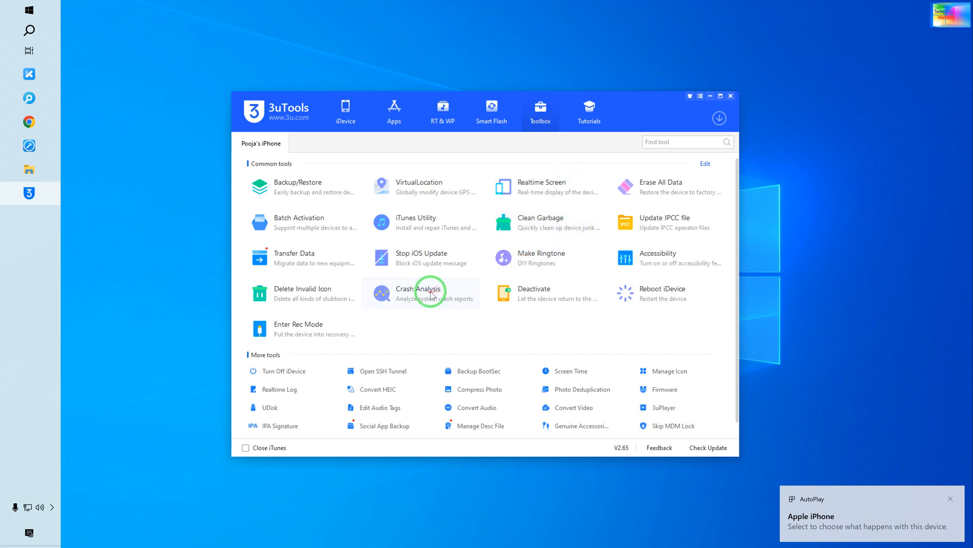
left_click(421, 293)
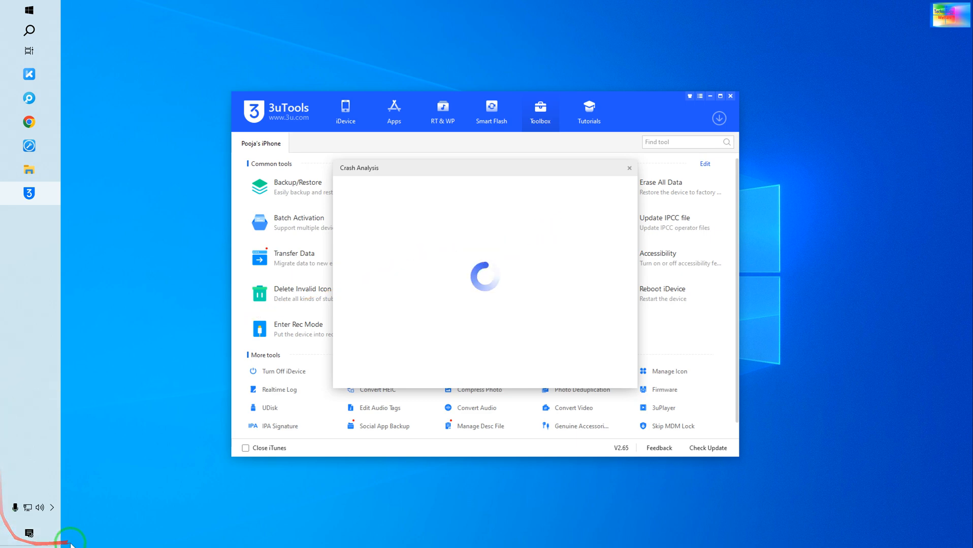
Toggle Wi-Fi off and on in the network flyout and join 'iPhone pro max'
left_click(28, 507)
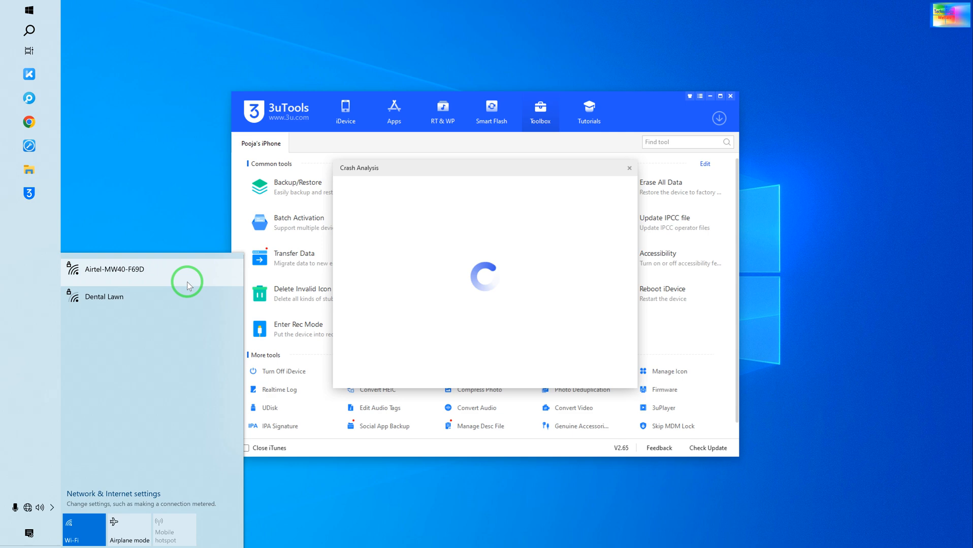
mouse_move(207, 325)
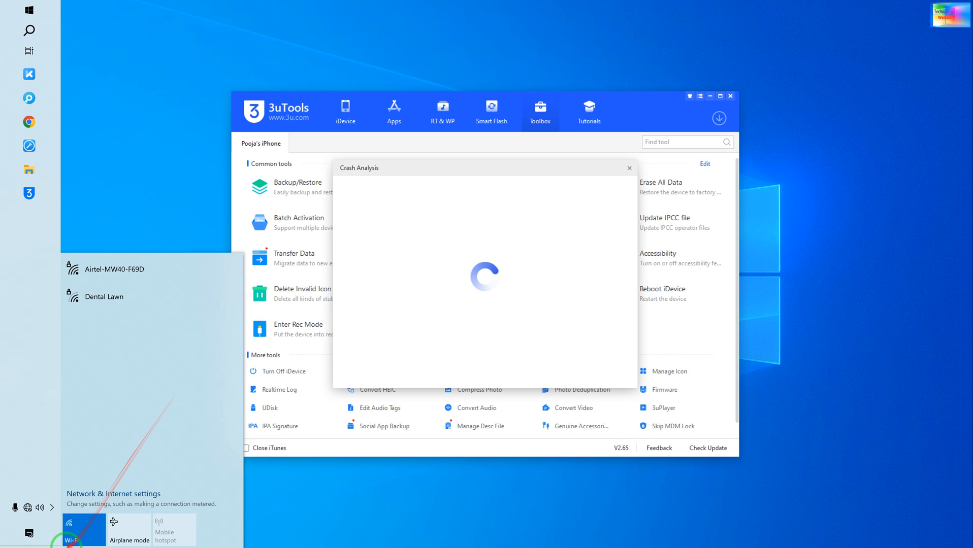
left_click(83, 528)
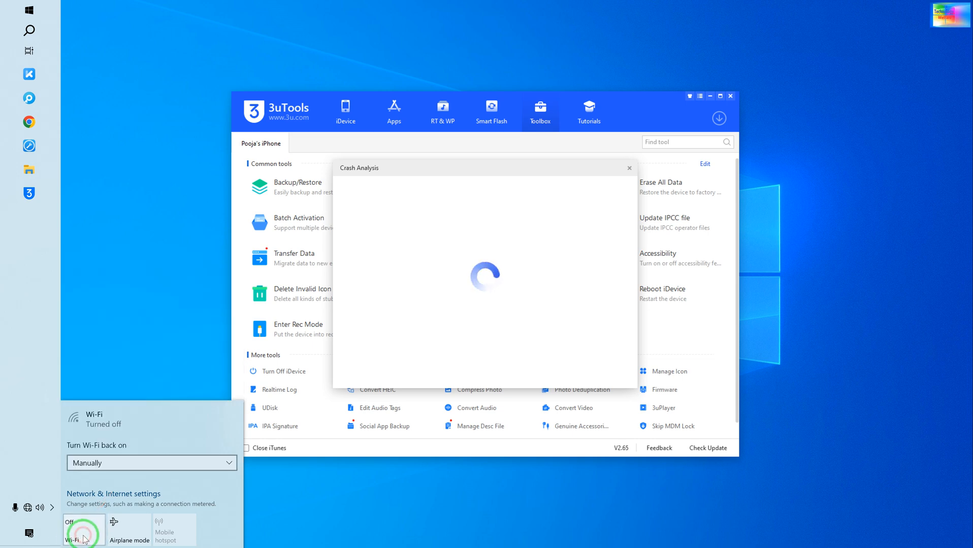
left_click(79, 530)
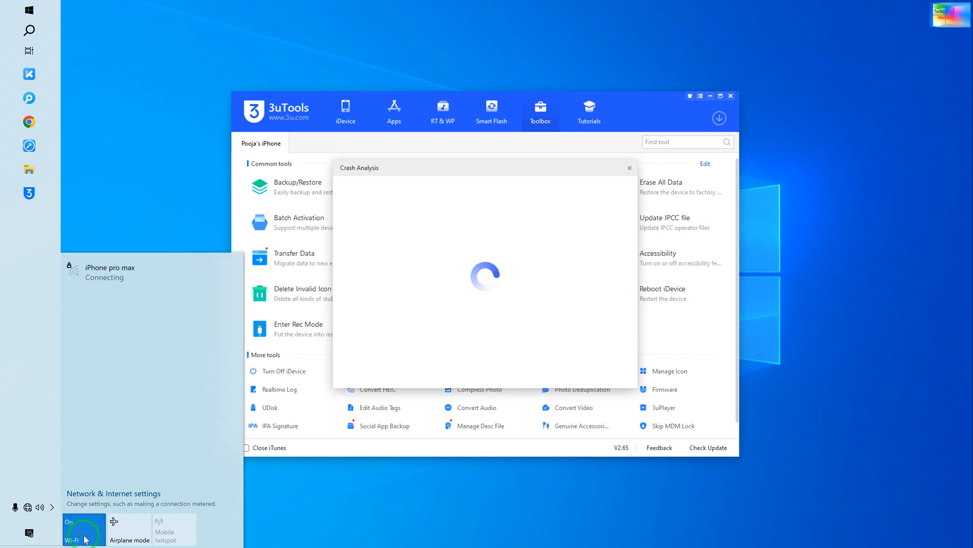
left_click(84, 529)
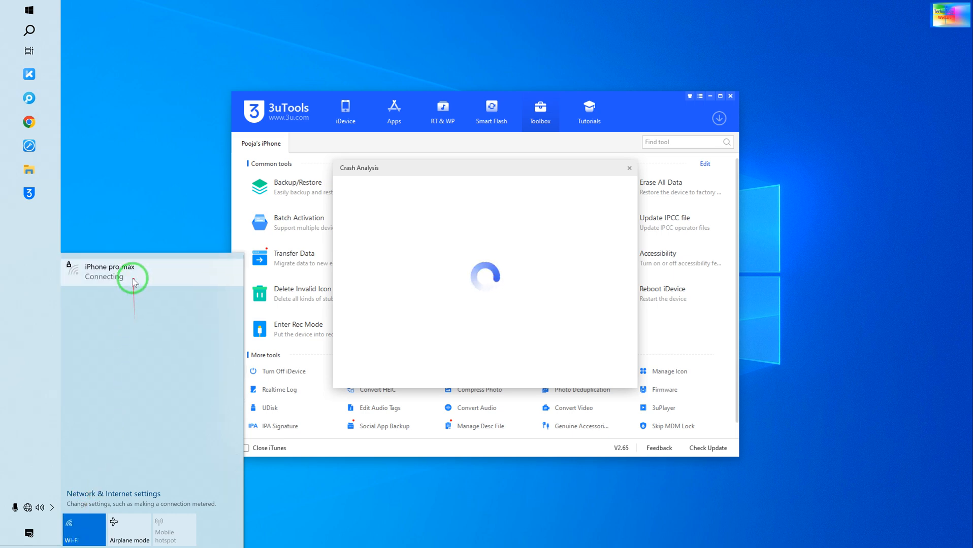
mouse_move(144, 163)
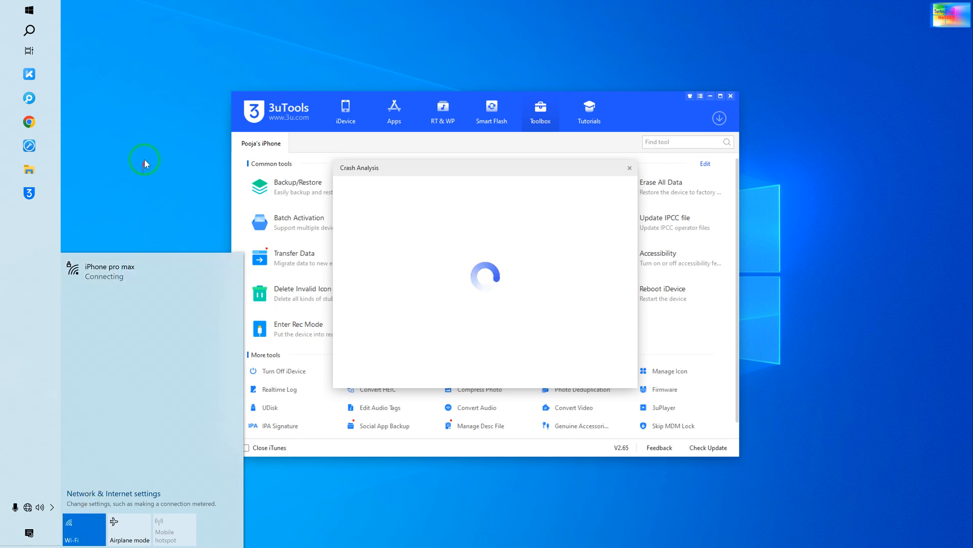
right_click(146, 162)
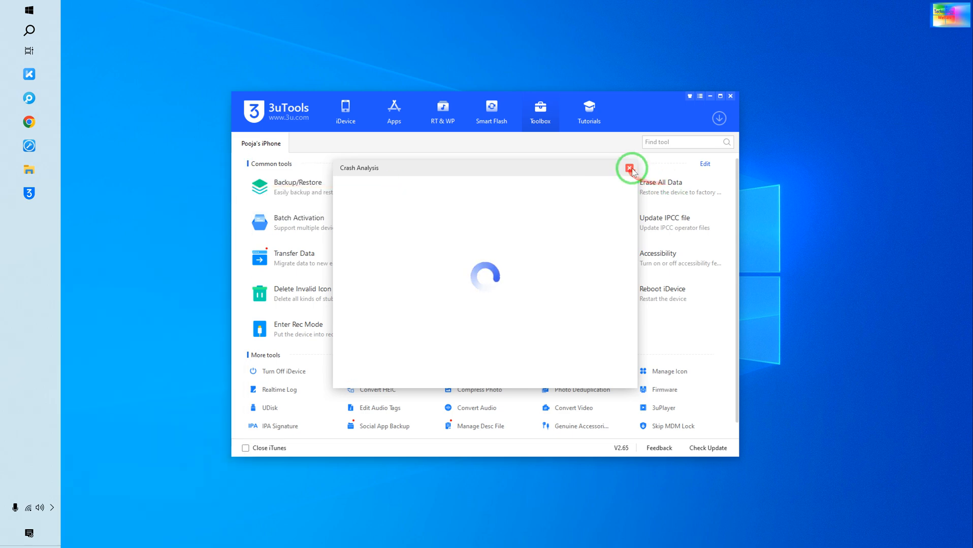
Close the stalled analysis, revisit iDevice, and reopen Crash Analysis showing no crash records
left_click(630, 168)
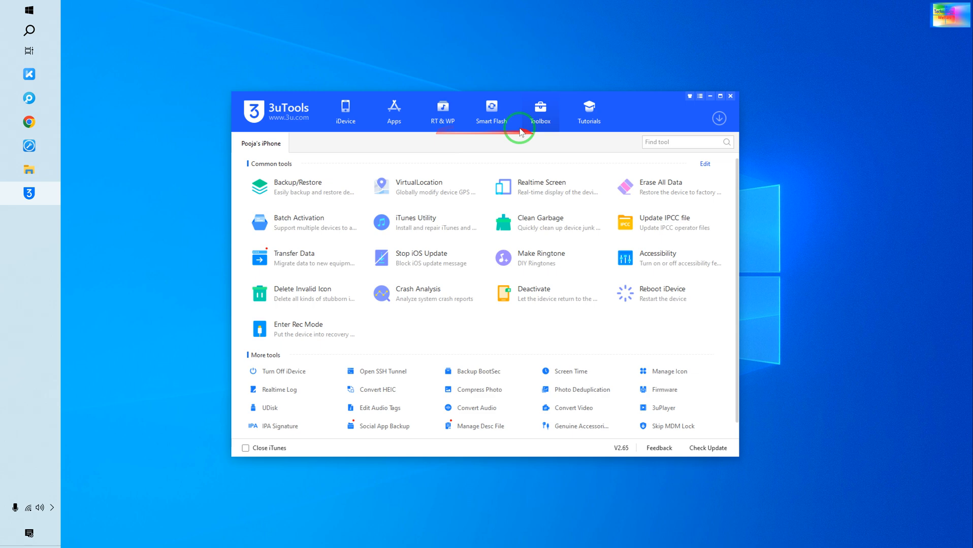
left_click(345, 107)
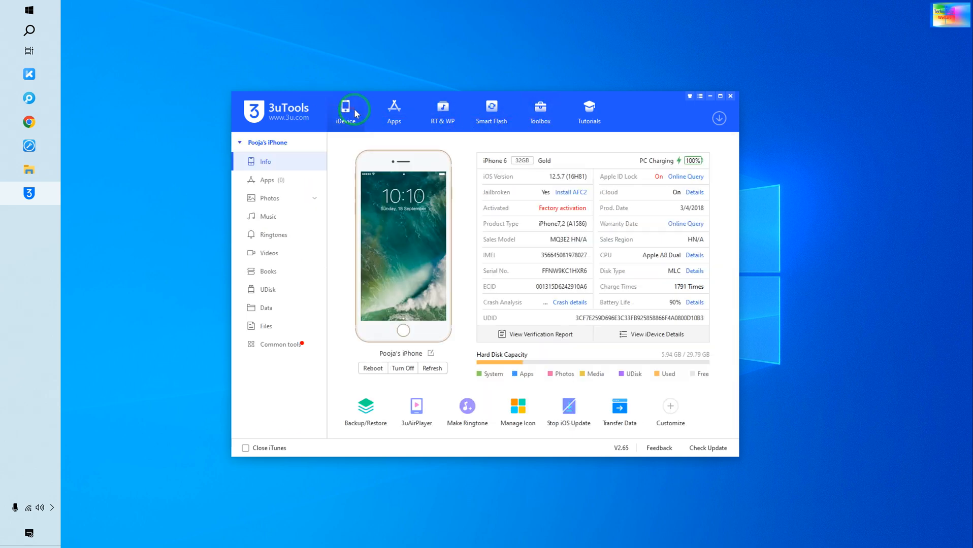
left_click(540, 112)
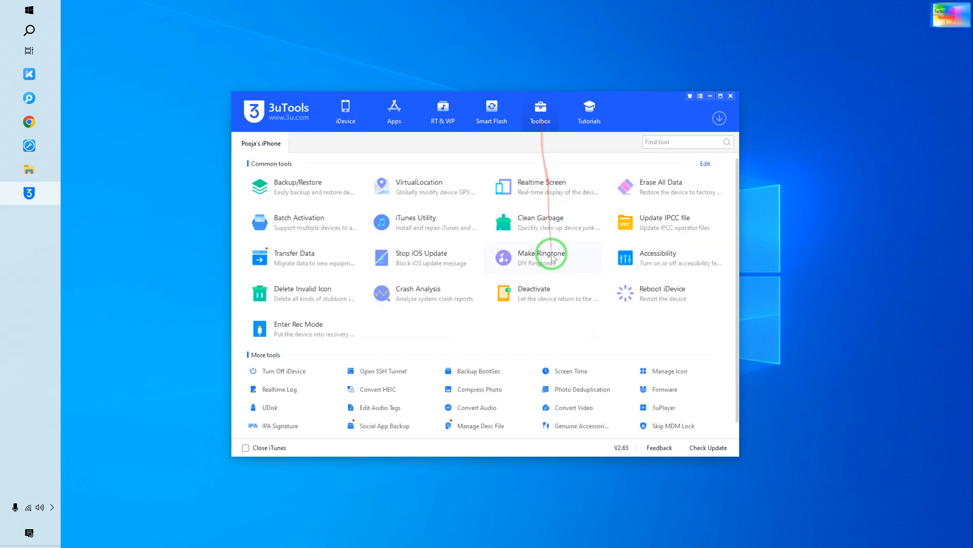
left_click(418, 293)
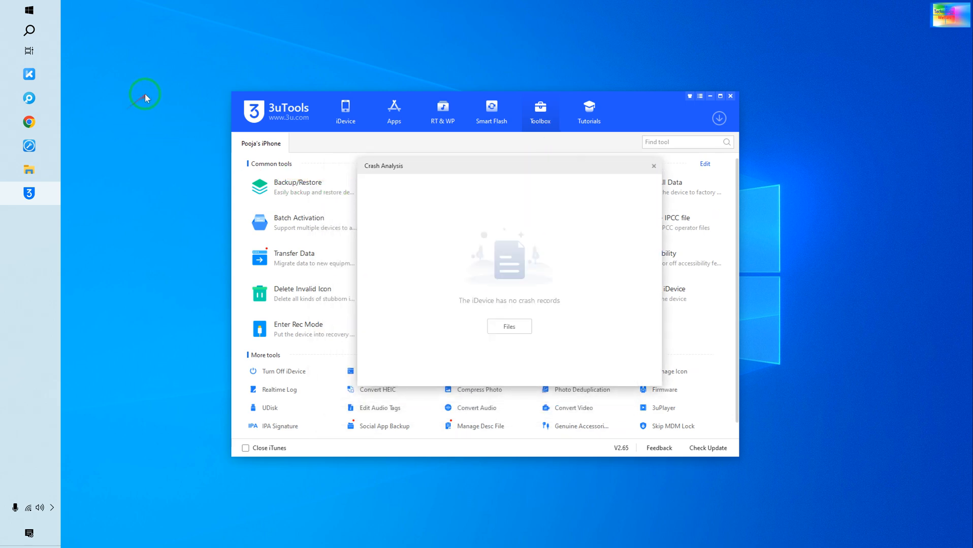
Delete the four selected crash log folders from the Files list
left_click(508, 327)
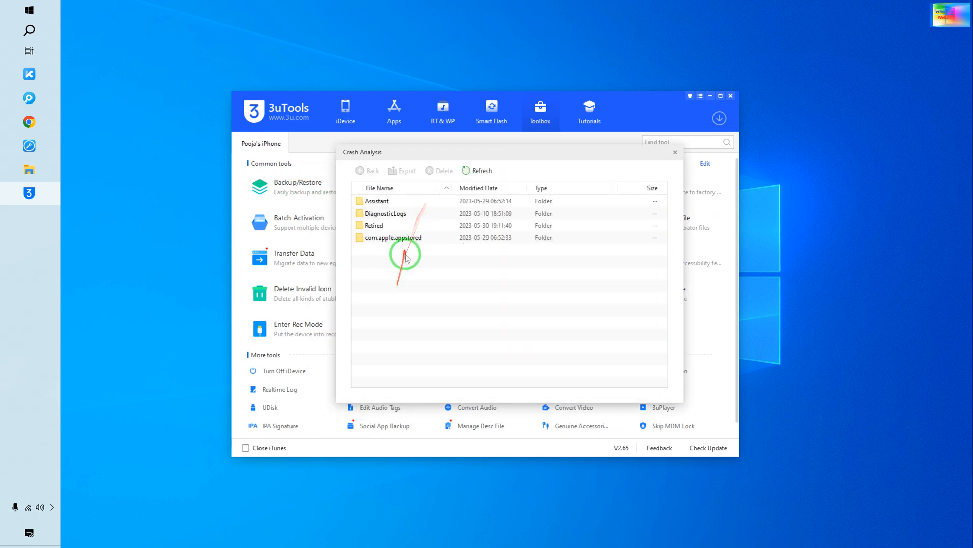
mouse_move(445, 266)
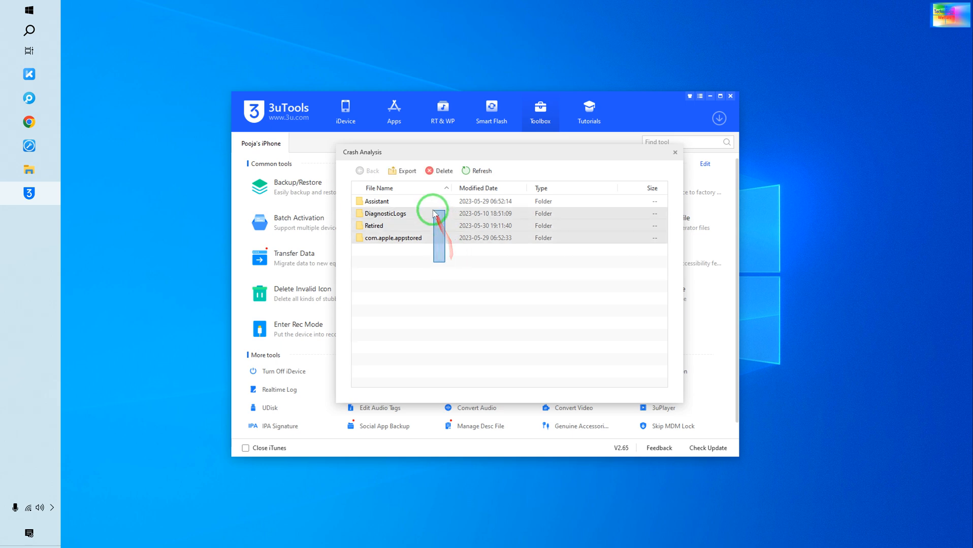
left_click(443, 171)
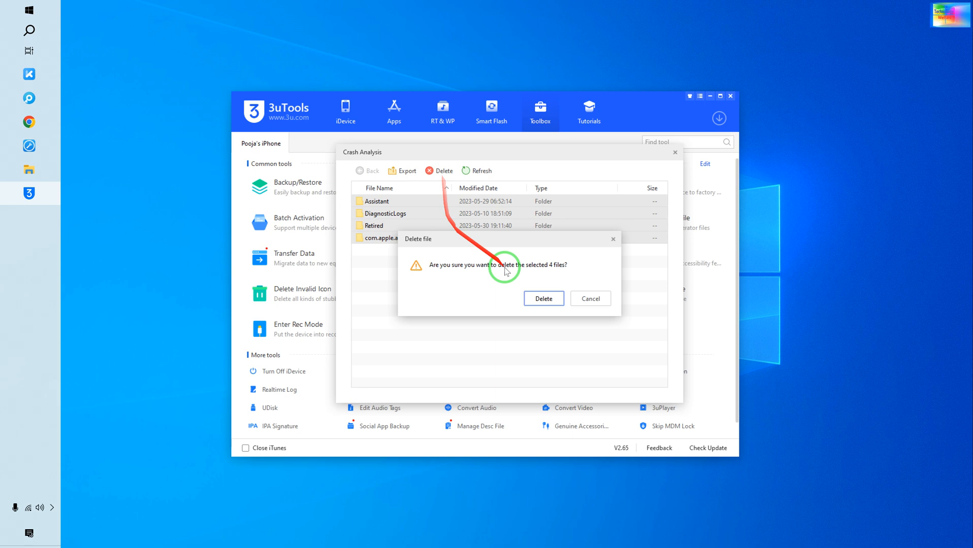
left_click(543, 299)
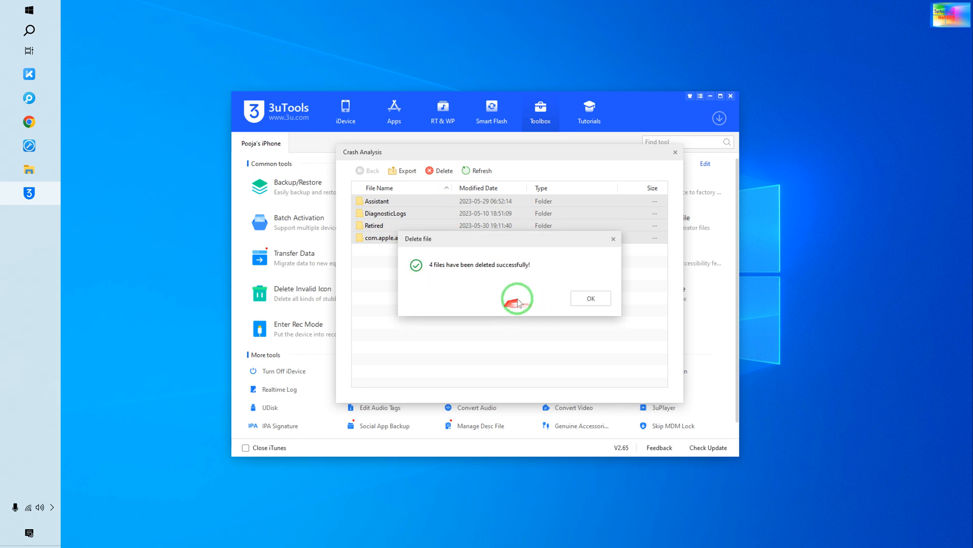
Delete the remaining com.apple.appstored crash folder from the file list
left_click(589, 298)
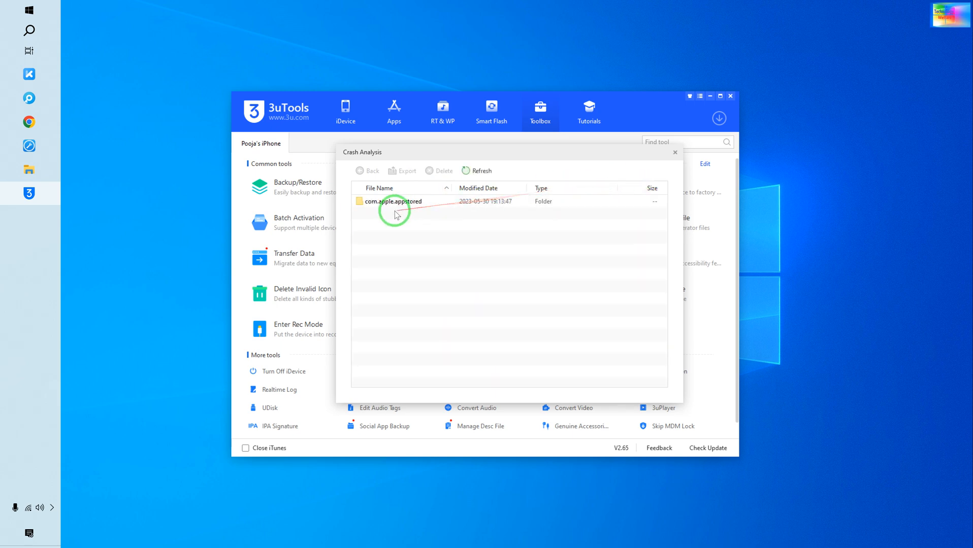
left_click(394, 201)
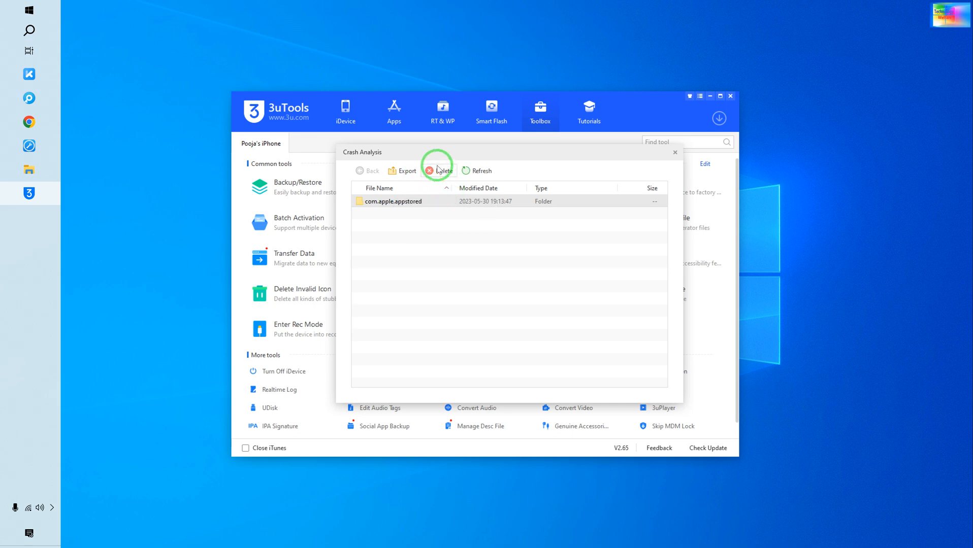
left_click(437, 171)
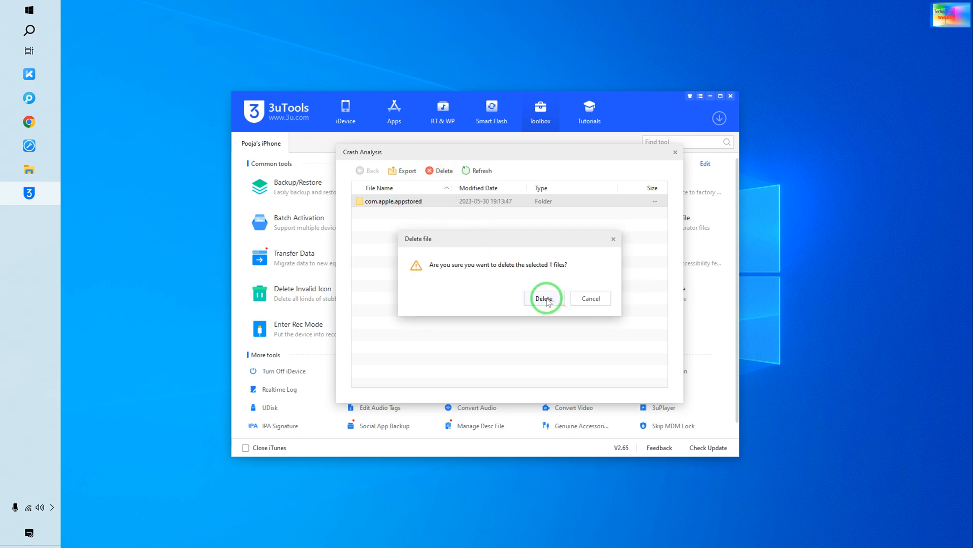
left_click(543, 299)
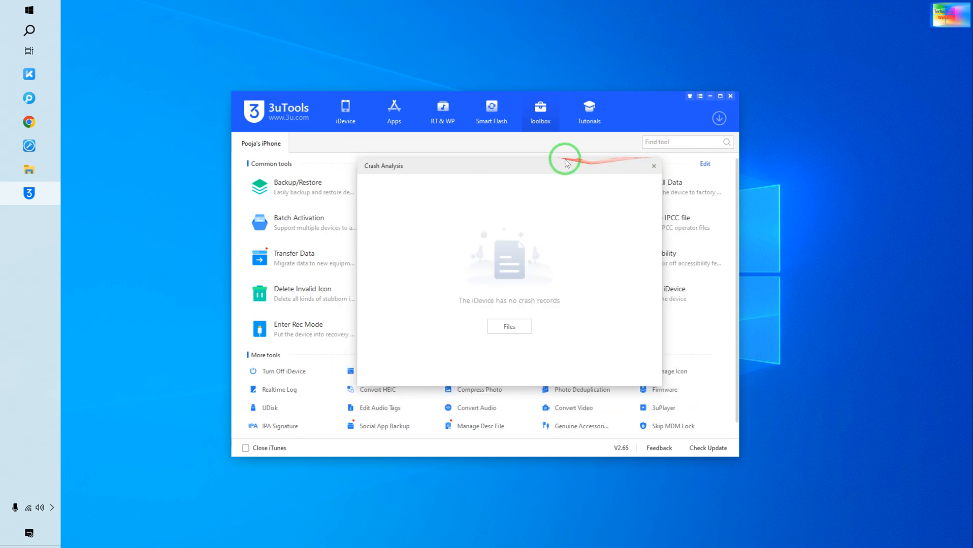
Reopen the crash file list and delete the com.apple.appstored folder
left_click(653, 165)
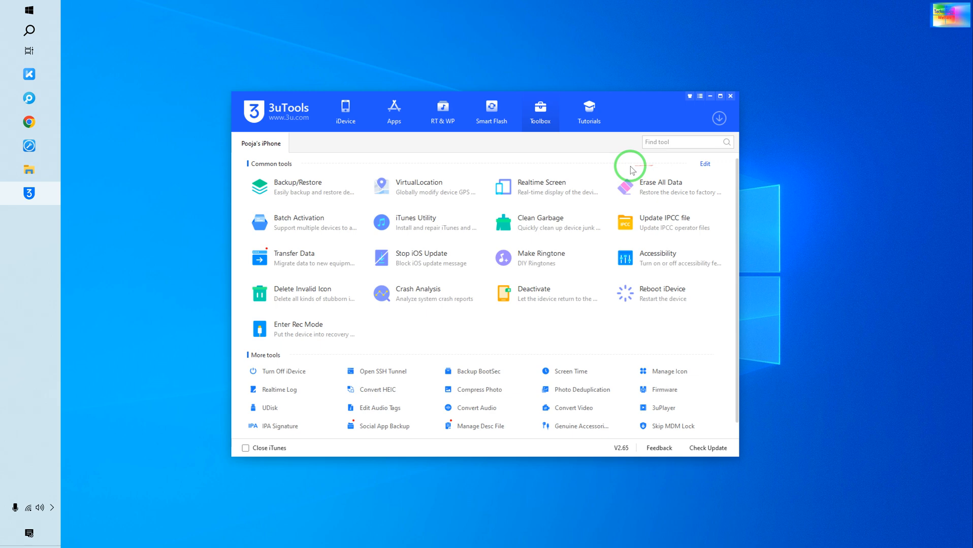
mouse_move(585, 170)
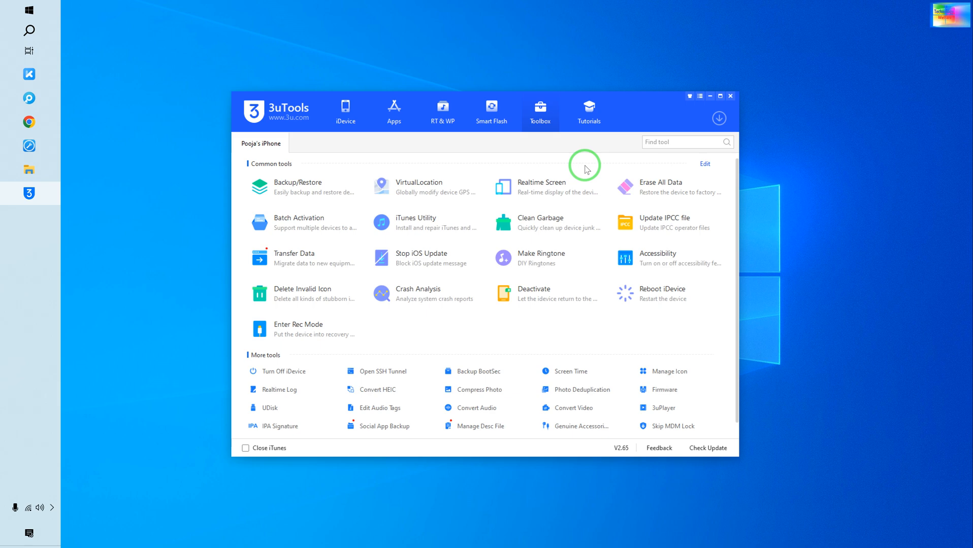
mouse_move(611, 189)
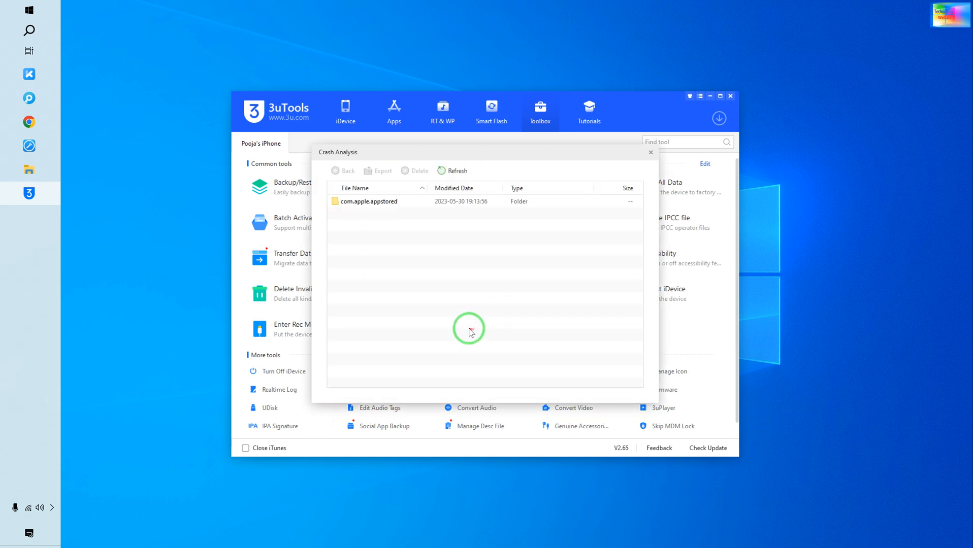
right_click(368, 202)
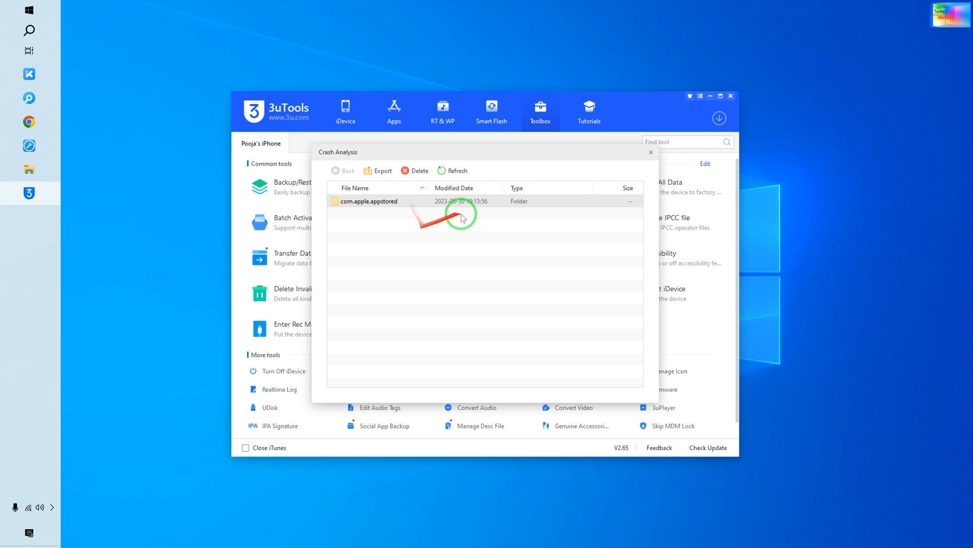
left_click(414, 171)
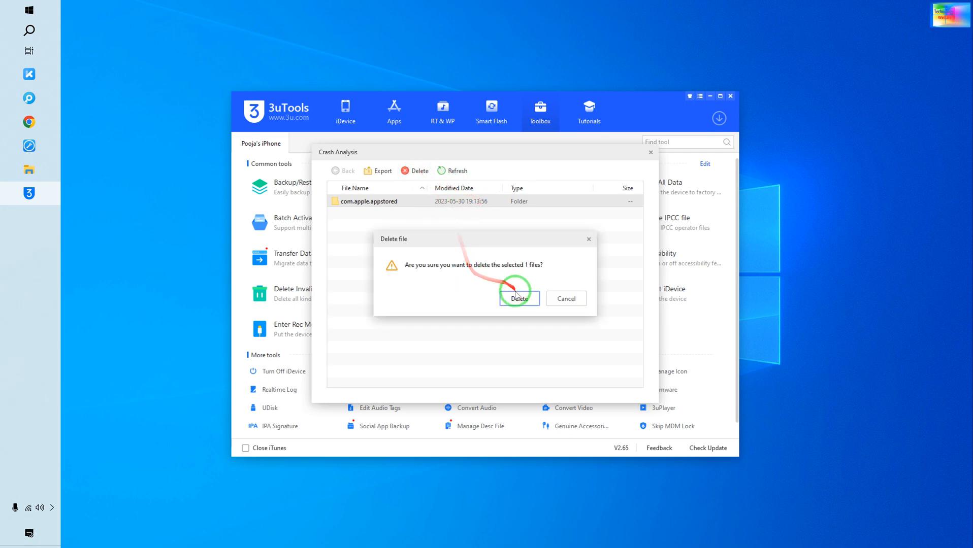
left_click(519, 298)
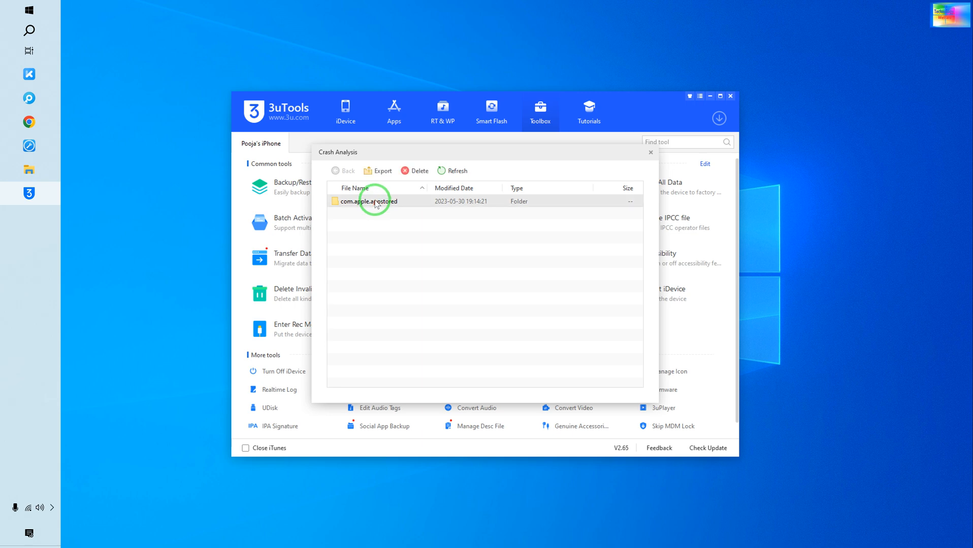
mouse_move(456, 224)
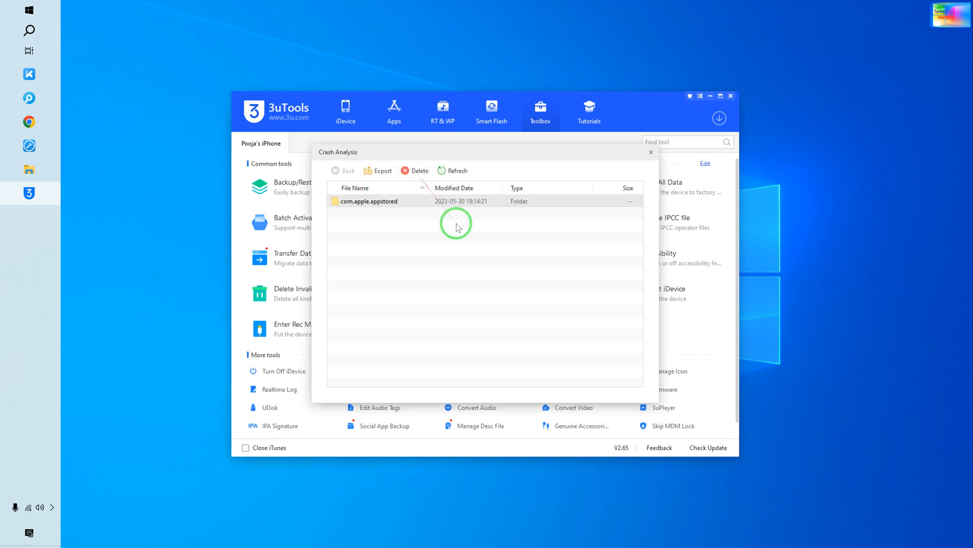
Delete the reappeared com.apple.appstored folder again and dismiss the success message
left_click(417, 171)
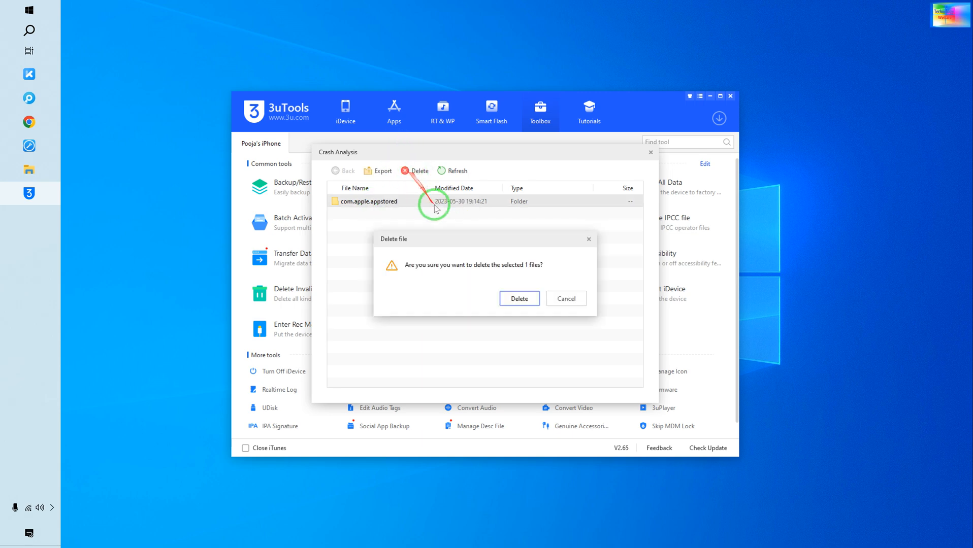
left_click(519, 299)
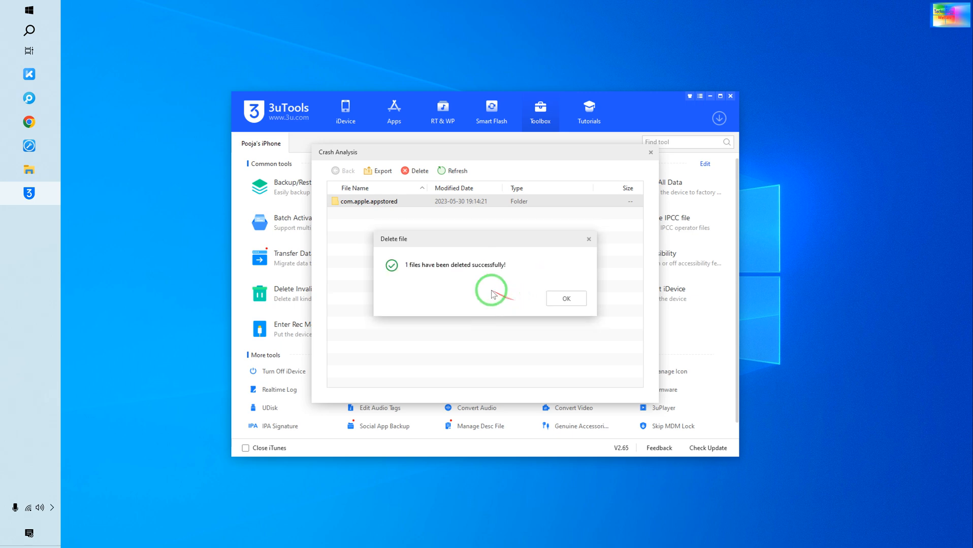
left_click(564, 298)
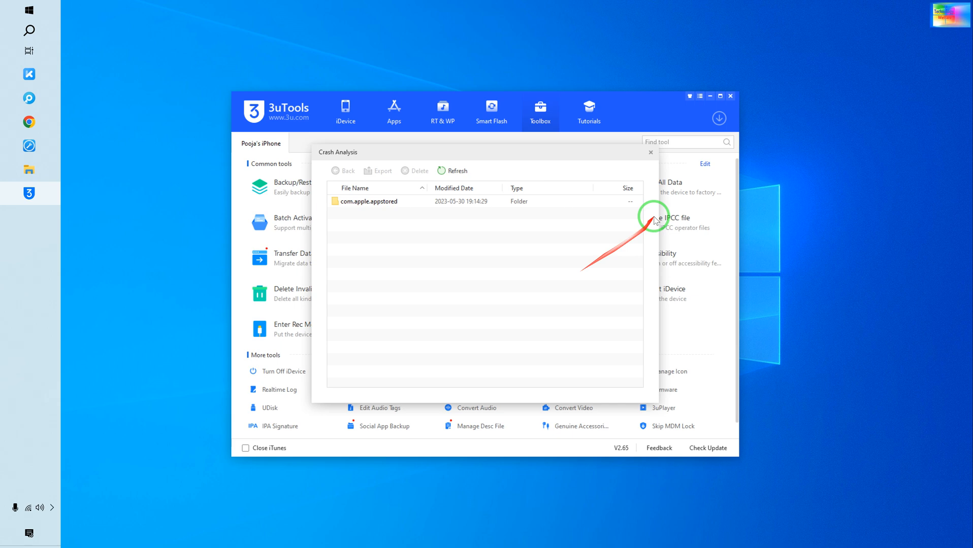
left_click(452, 171)
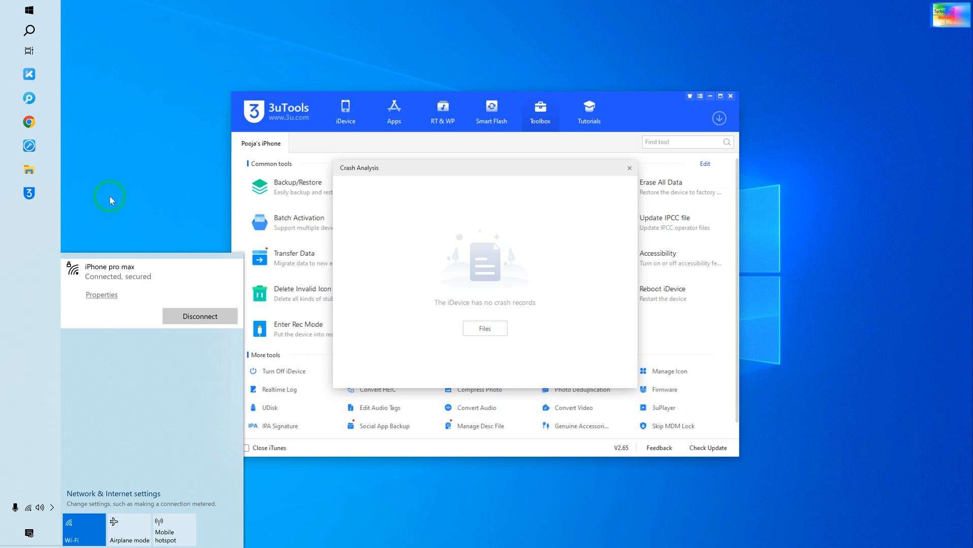
mouse_move(155, 277)
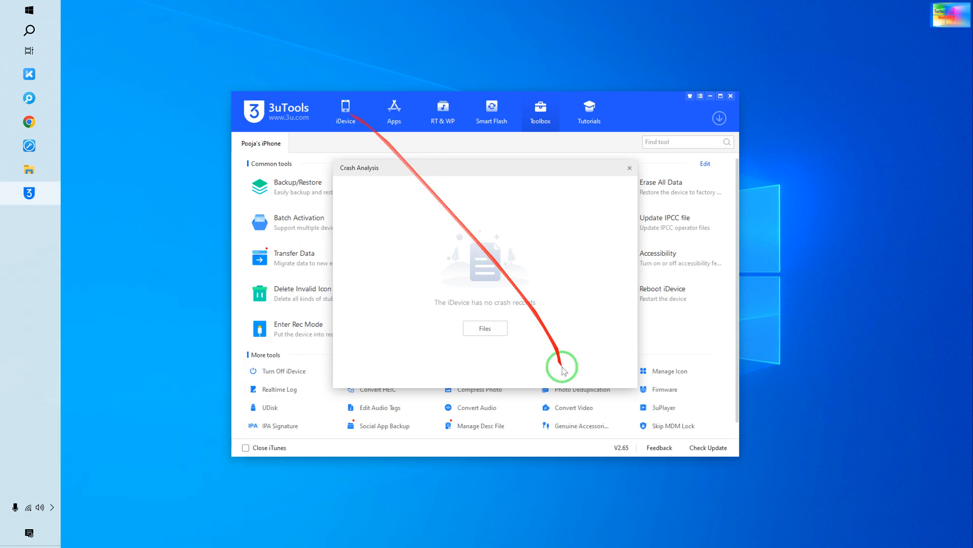
Close Crash Analysis and show the iPhone 6's Info page with battery and storage details
left_click(629, 168)
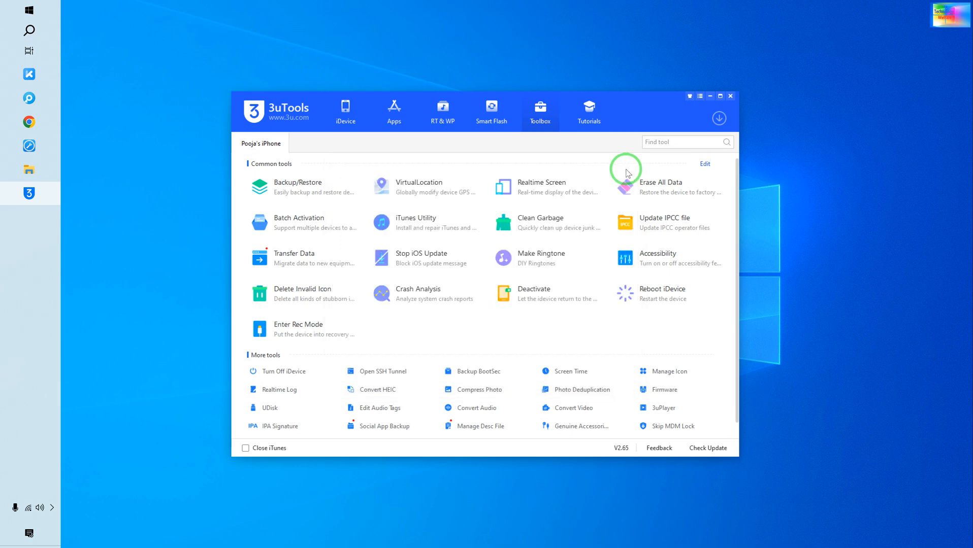
left_click(346, 109)
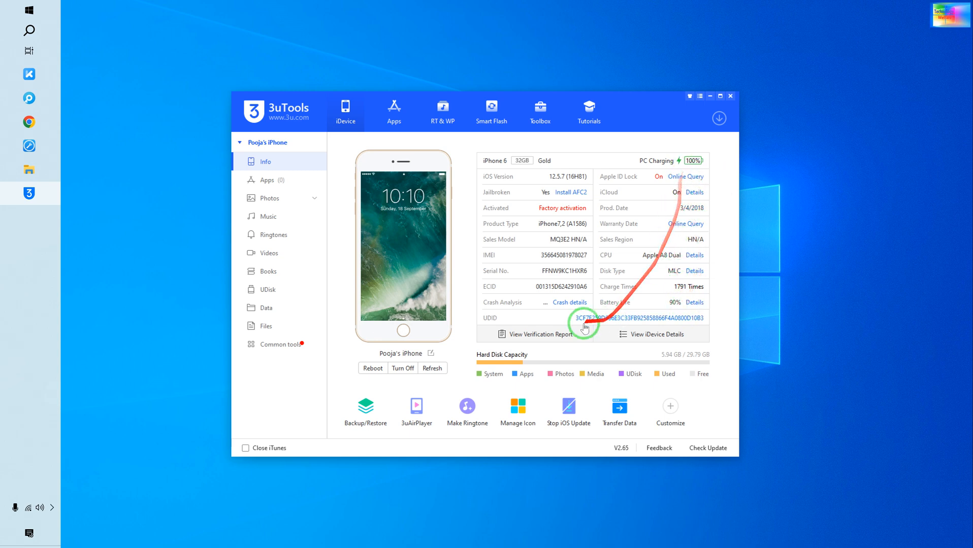
mouse_move(438, 391)
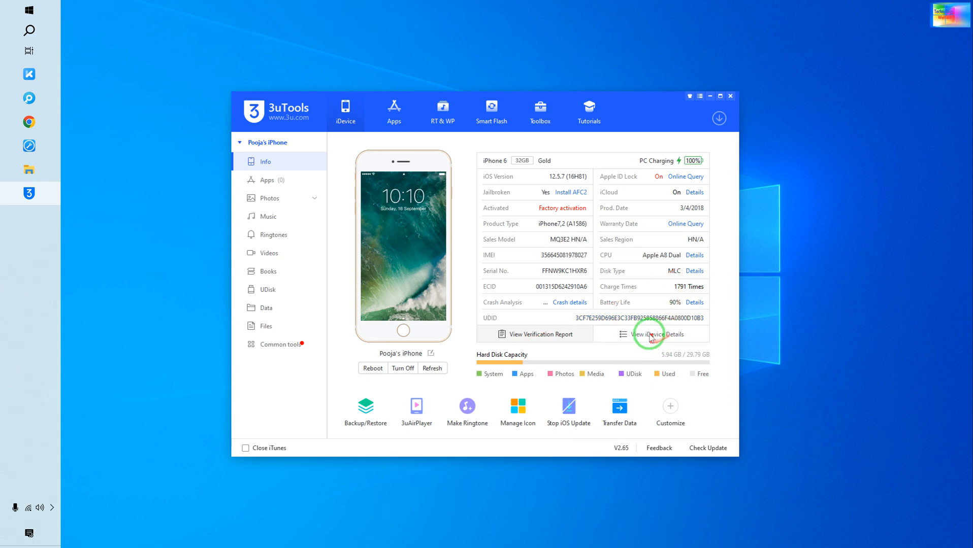
left_click(655, 334)
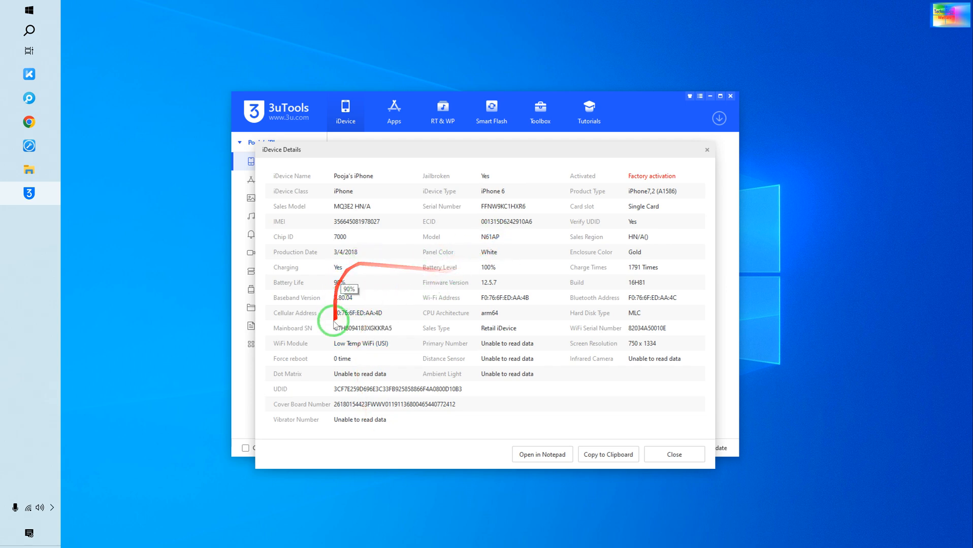
mouse_move(360, 343)
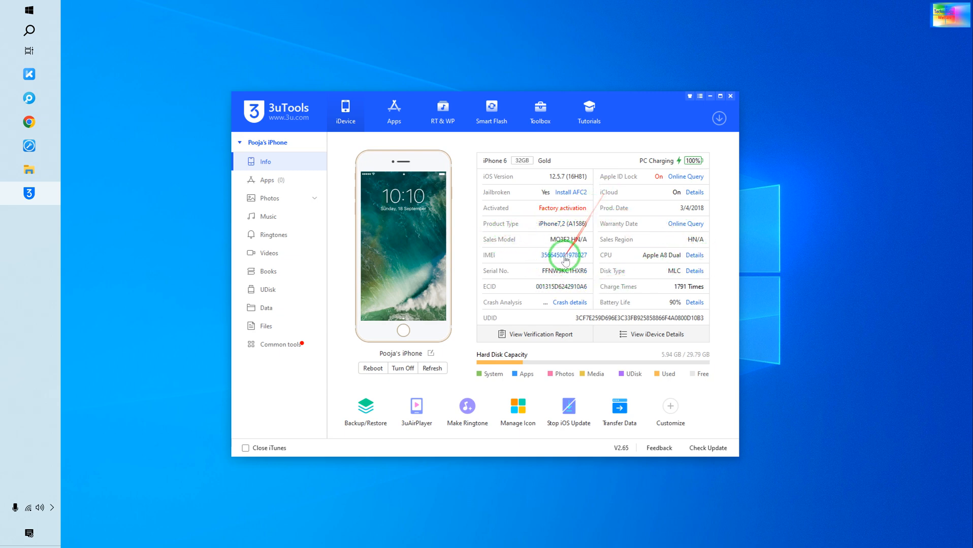
Copy the Sales Model value, then view the connected iPhone 5s's information
left_click(558, 240)
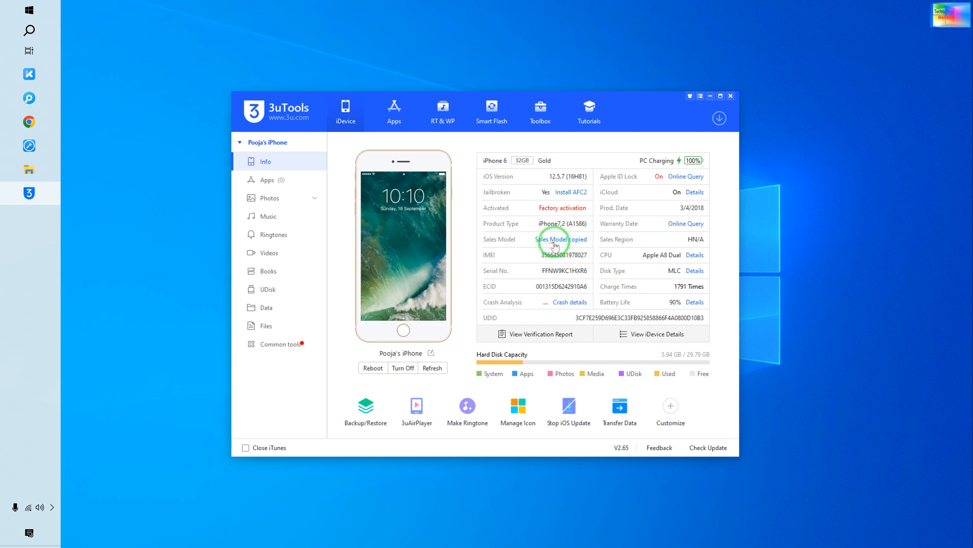
left_click(558, 240)
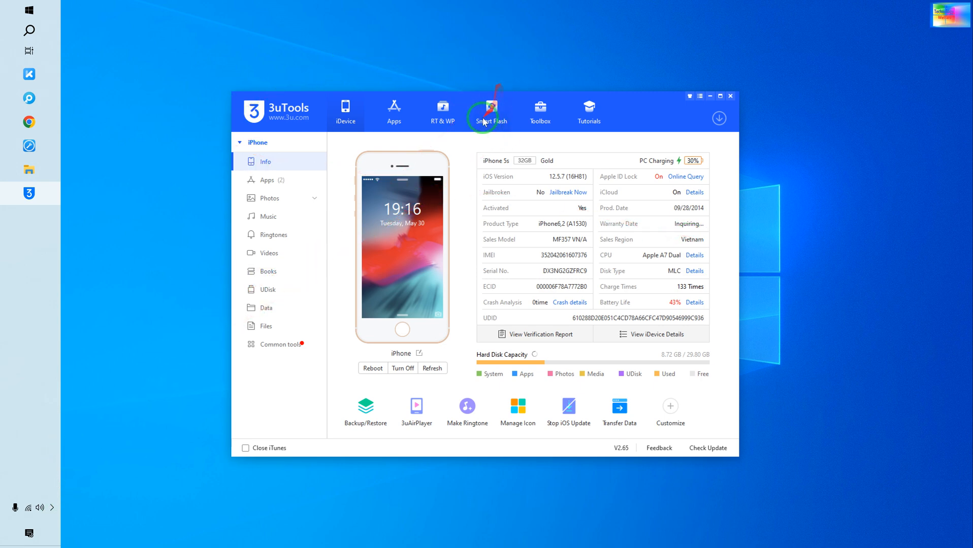
Run Crash Analysis on the iPhone 5s and list its crash log files
left_click(539, 111)
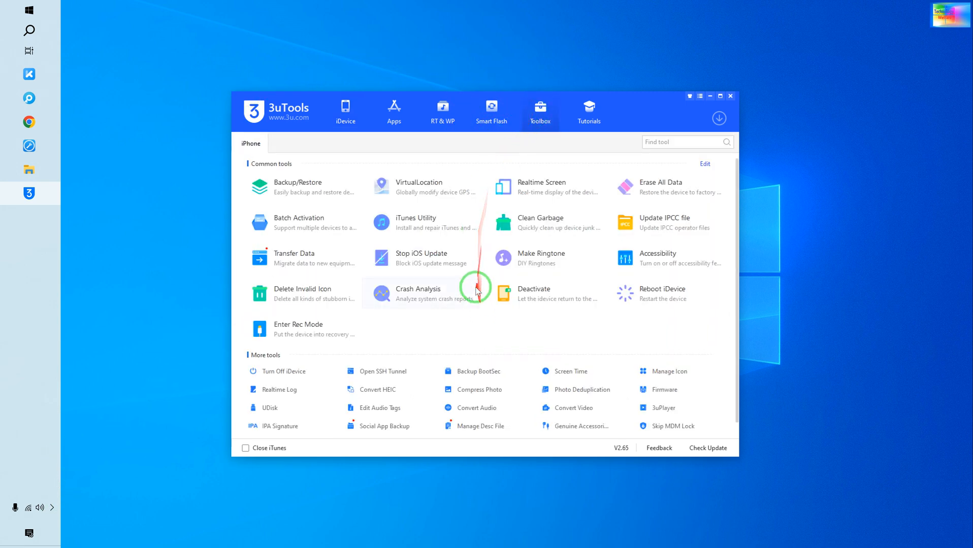
left_click(418, 288)
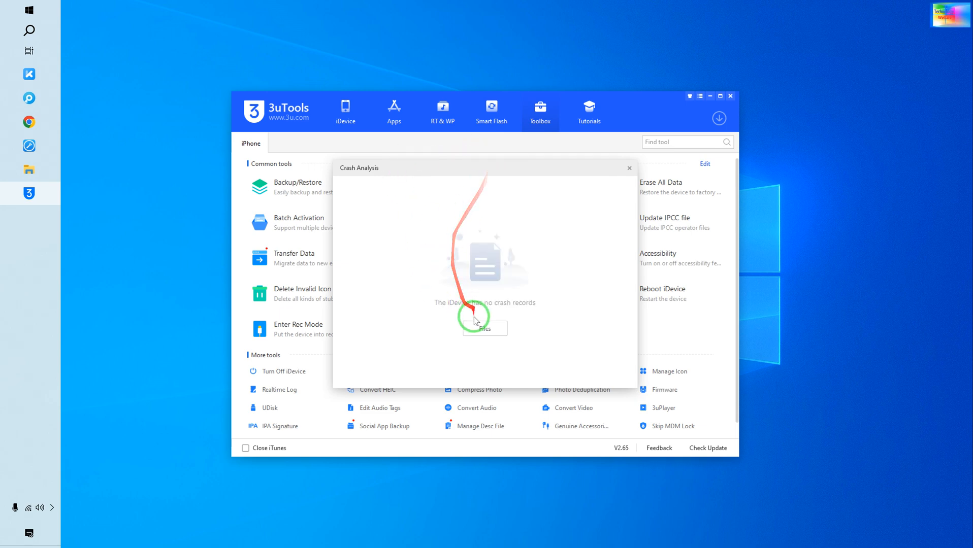
left_click(484, 330)
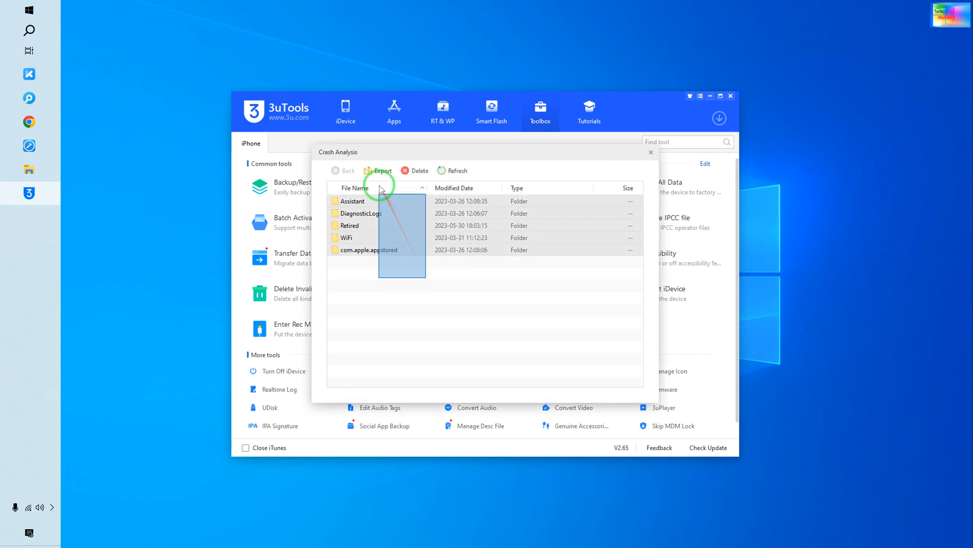